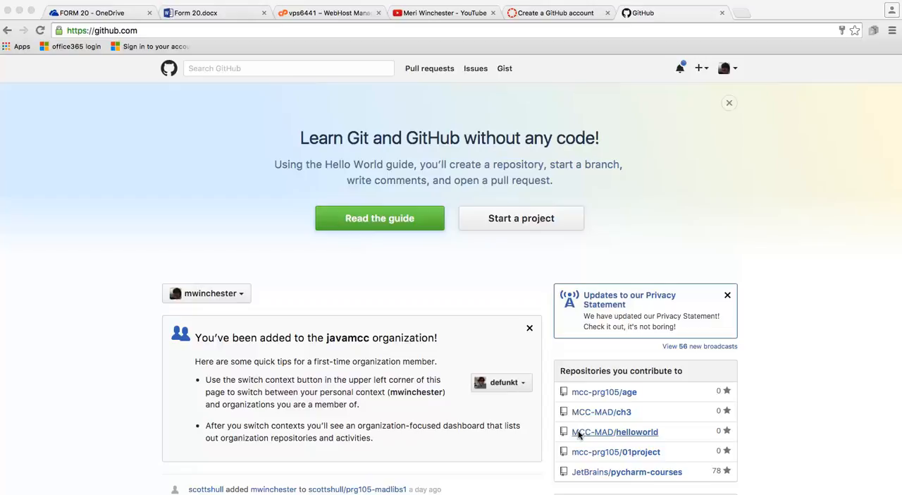
- Create repository 'prg105-practice' with description 'this is a practice' and an initial README
scroll("down", 3)
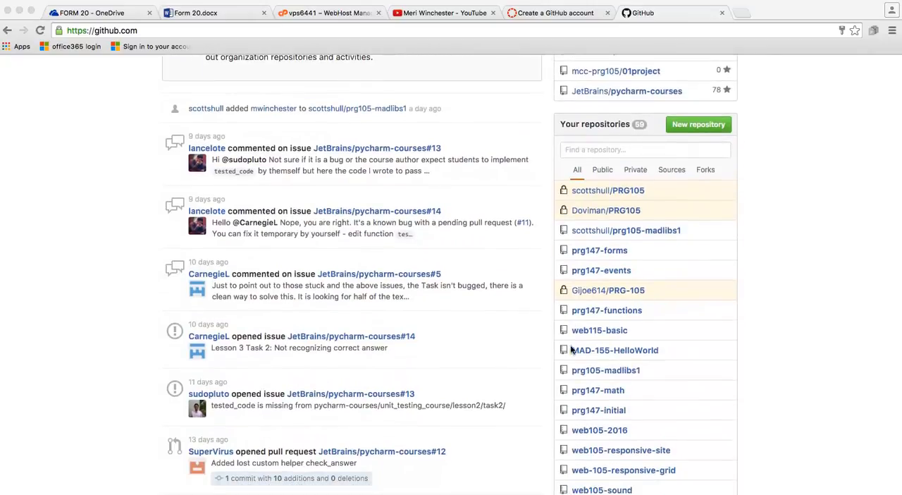
mouse_move(602, 311)
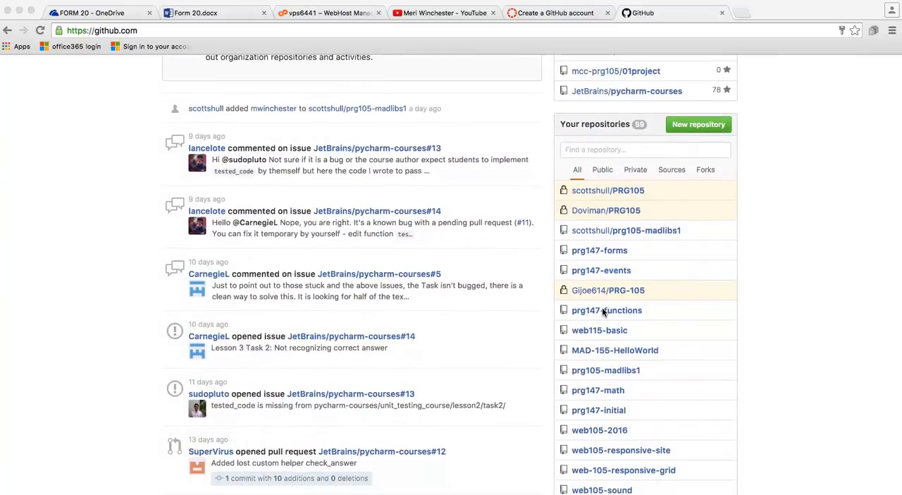
scroll("down", 3)
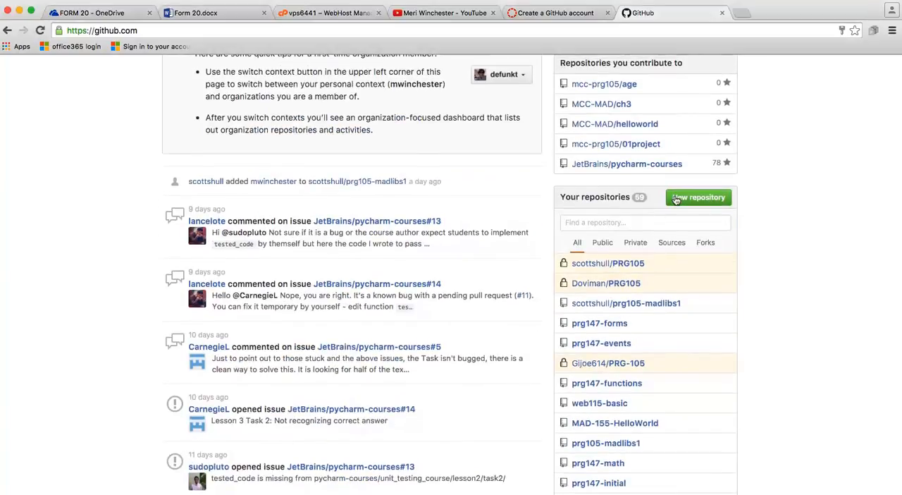
left_click(697, 197)
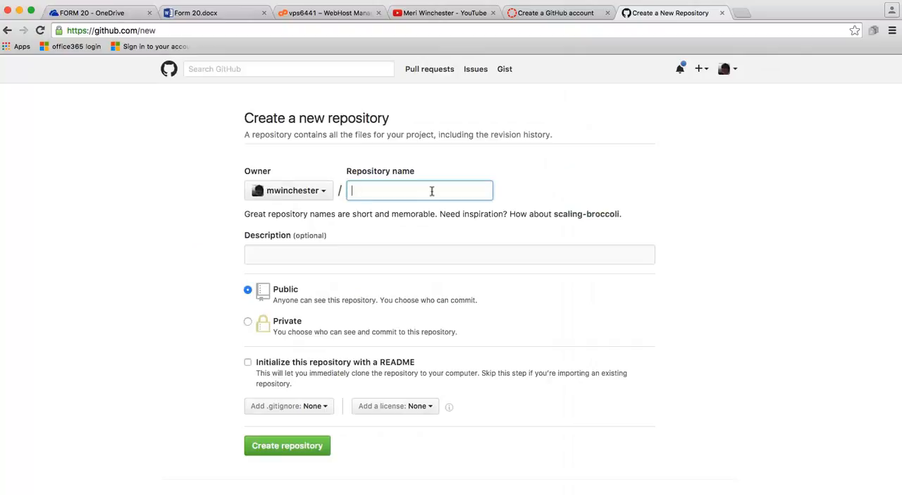
type("prg105")
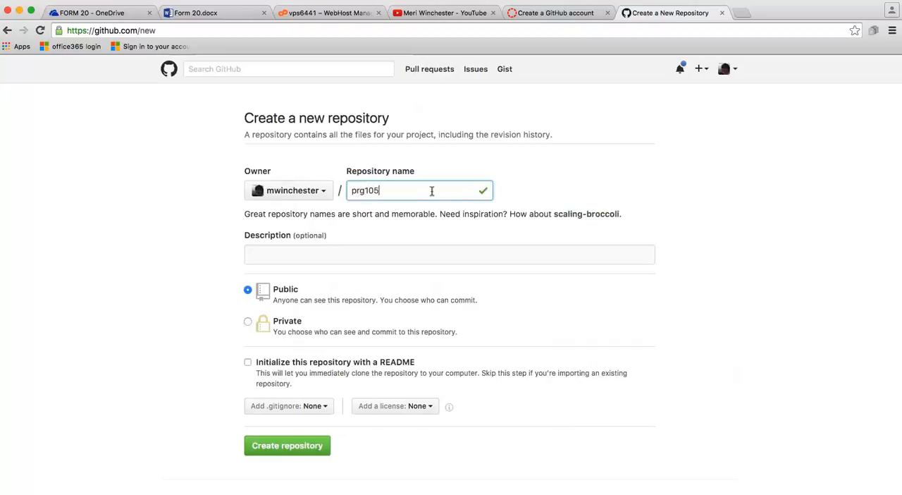
type("-practice")
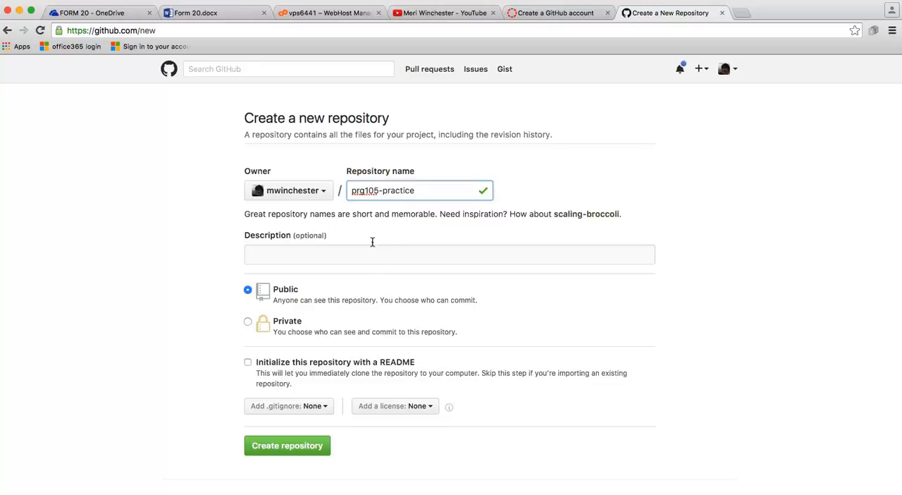
type("this is")
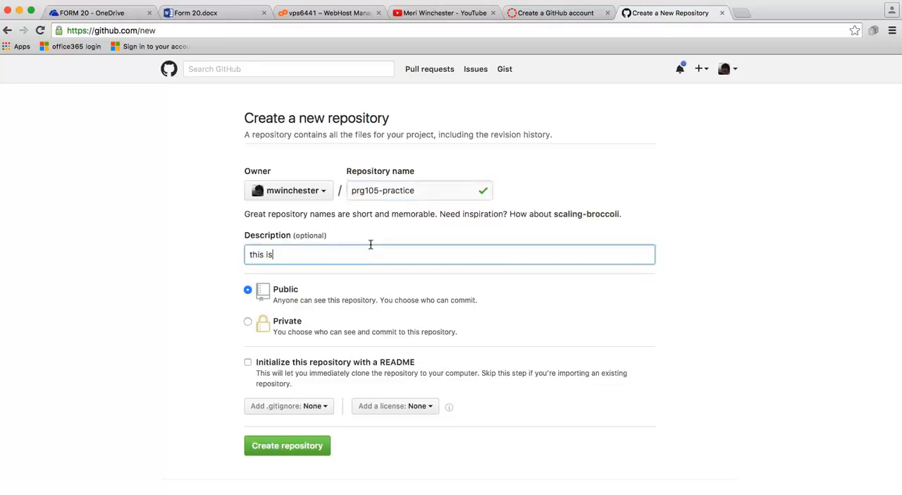
type("a prac")
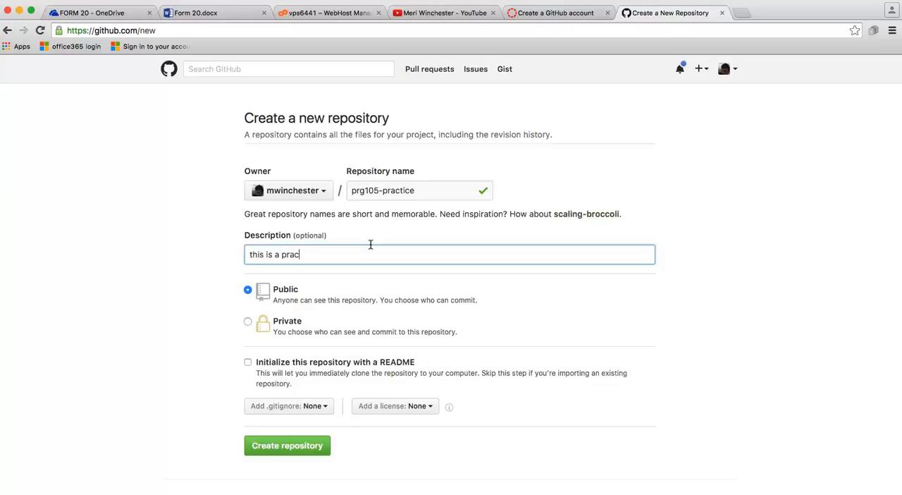
type("tice")
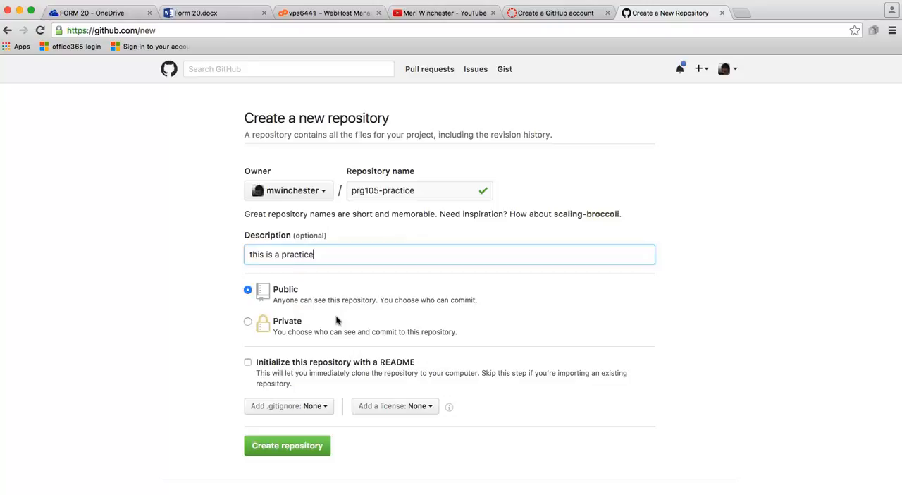
mouse_move(329, 325)
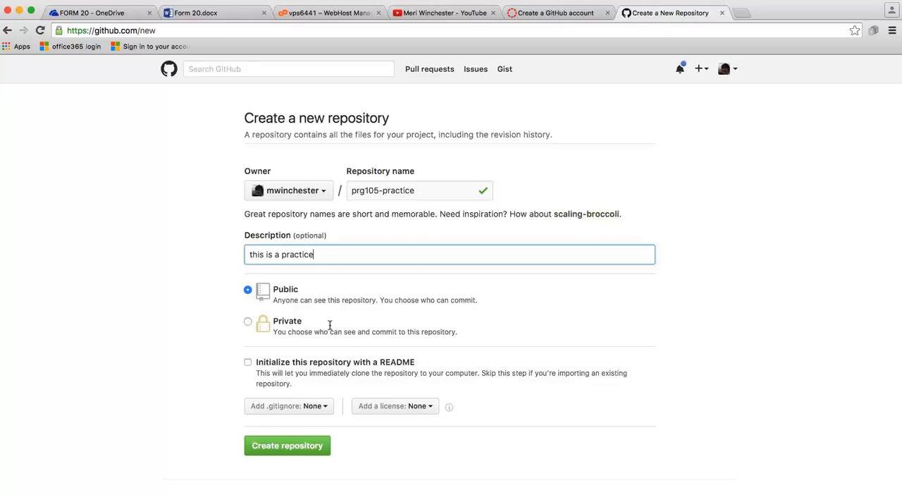
mouse_move(277, 354)
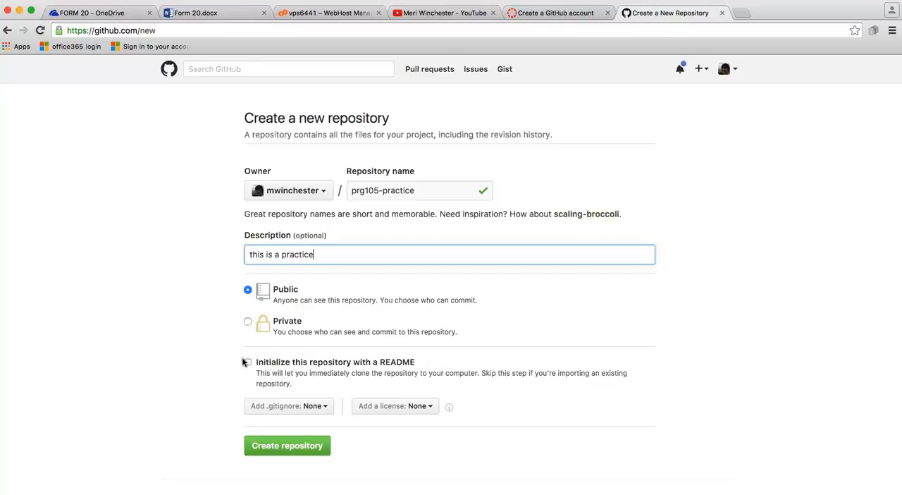
left_click(248, 362)
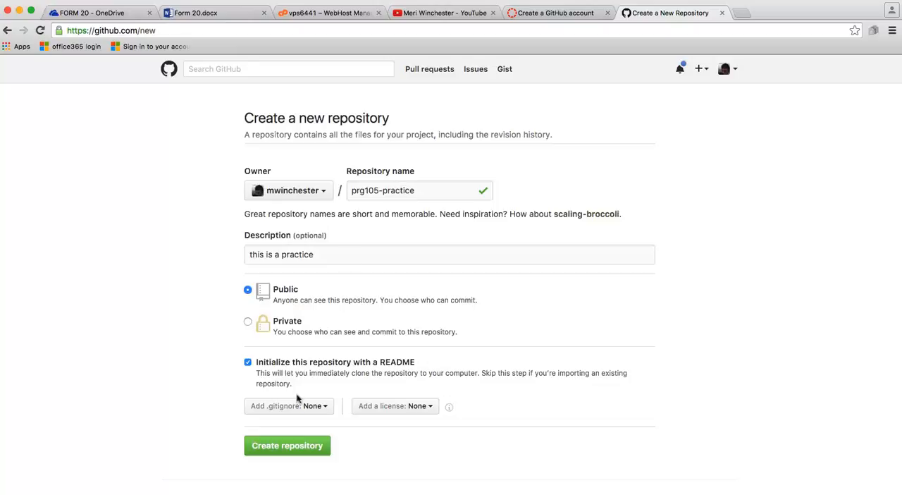
left_click(287, 444)
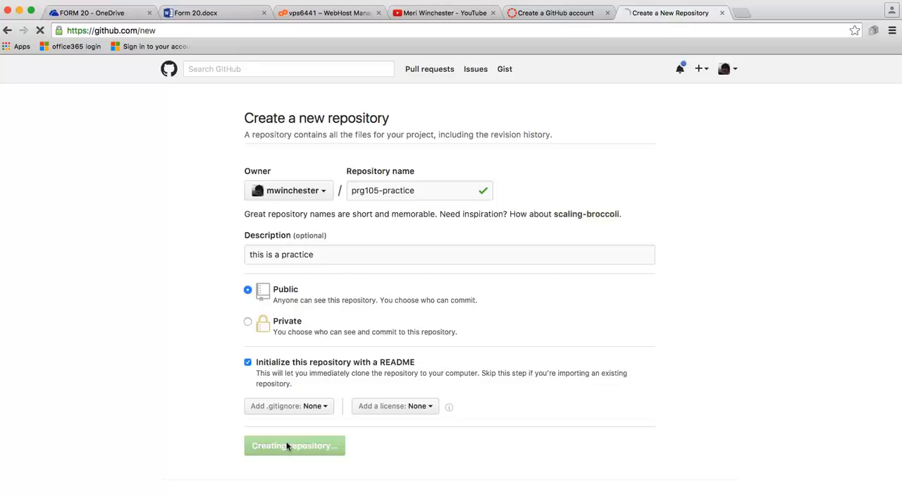
- Open the Upload files page of the prg105-practice repository
left_click(293, 444)
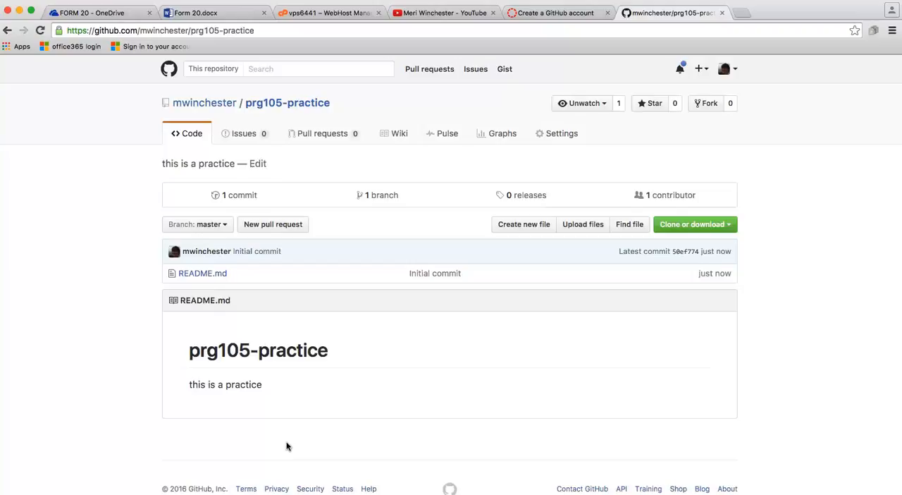
left_click(583, 224)
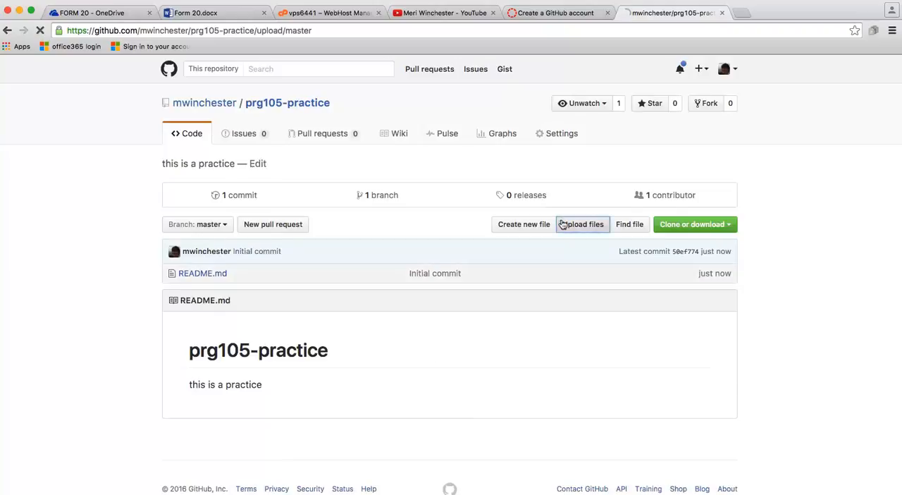
left_click(582, 224)
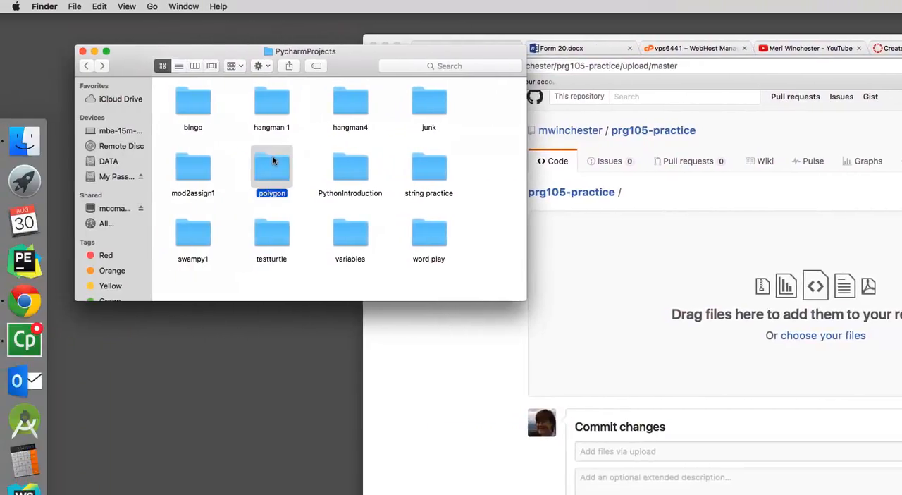
- Drag polygon.py from Finder's polygon folder into the upload area and commit it
double_click(271, 167)
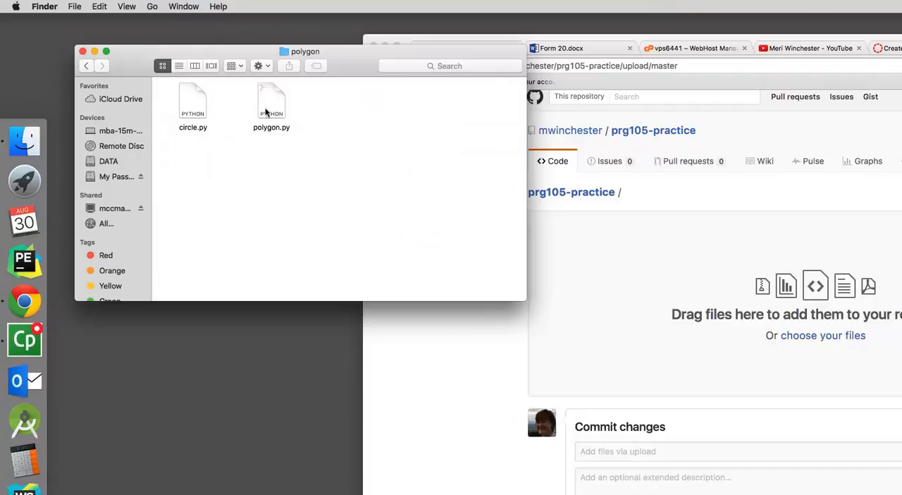
left_click_drag(272, 102, 704, 313)
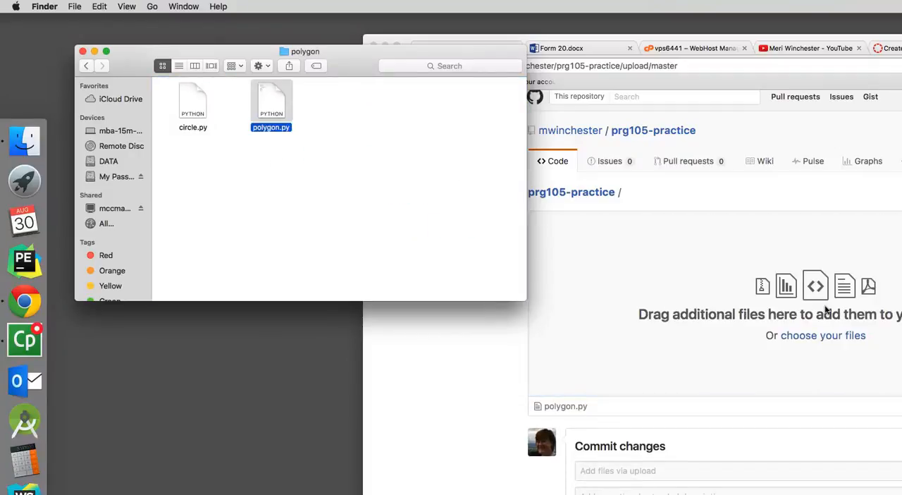
mouse_move(771, 295)
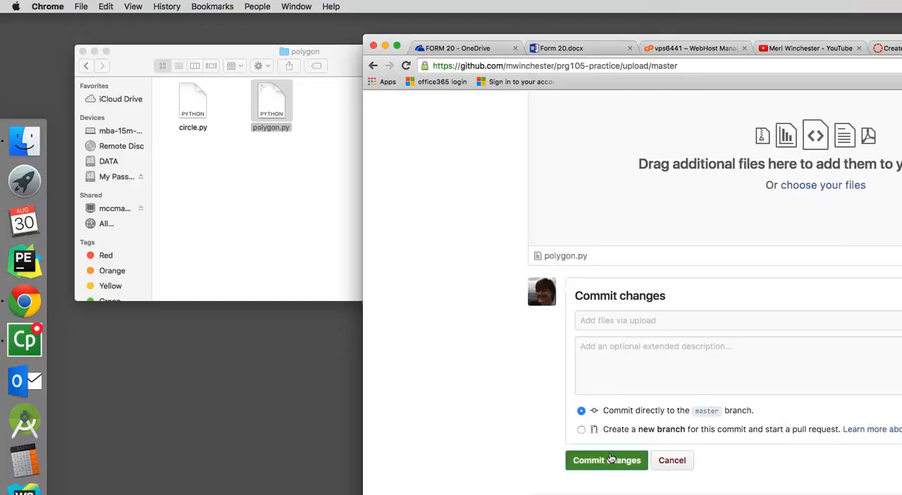
left_click(605, 459)
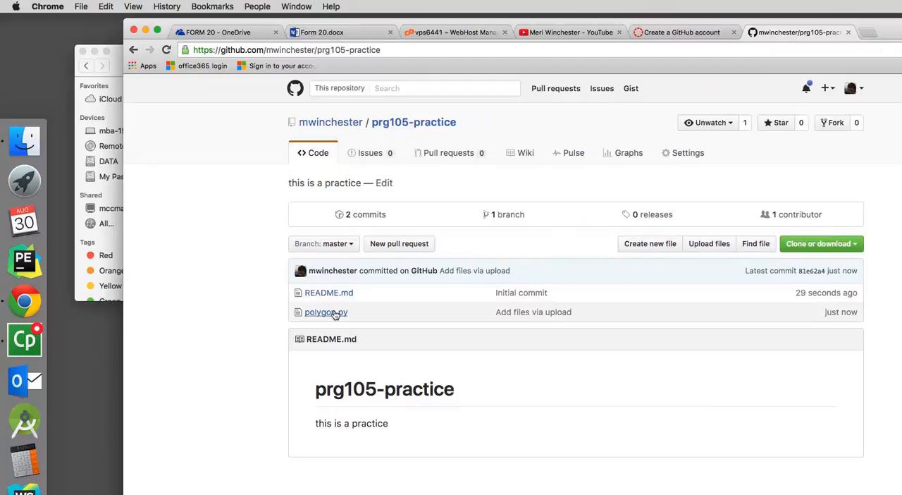
- Review polygon.py's committed turtle code, then return to the prg105-practice main page
left_click(326, 311)
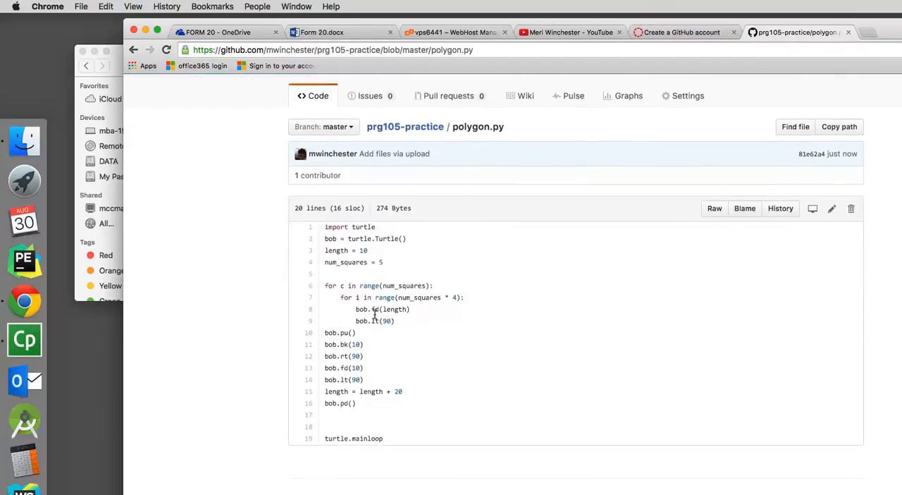
scroll("down", 3)
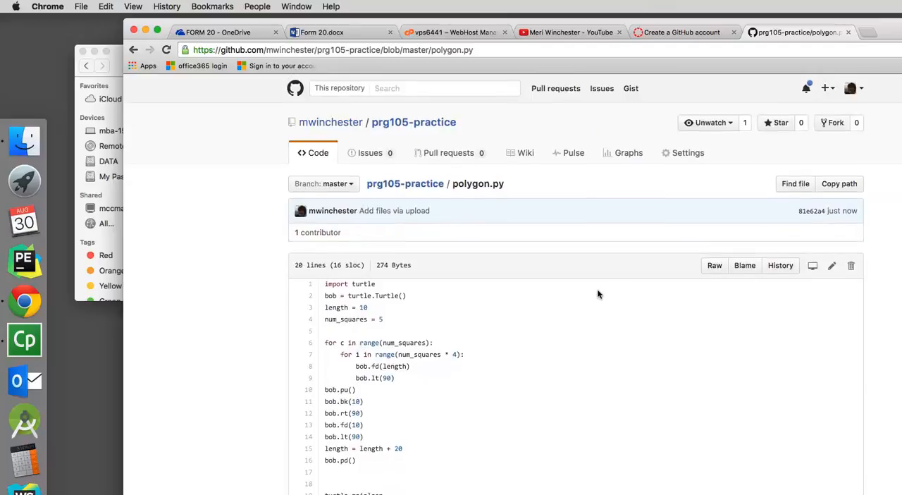
left_click(331, 49)
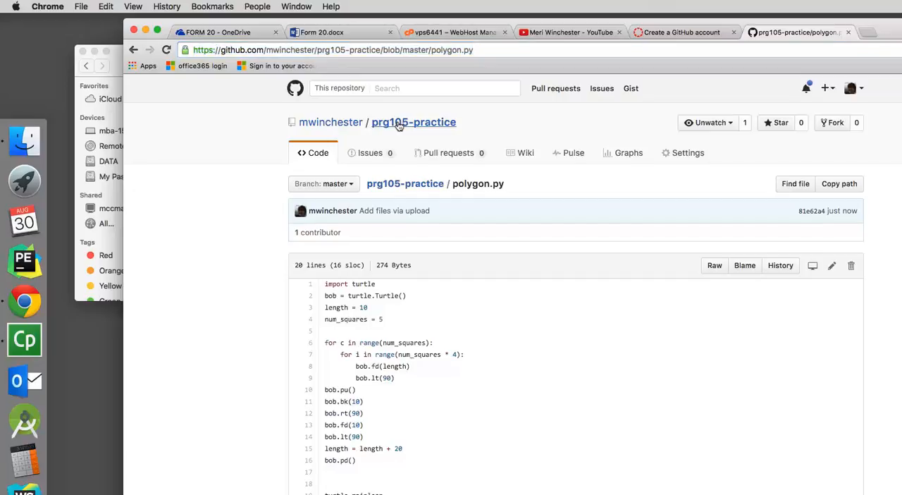
left_click(413, 121)
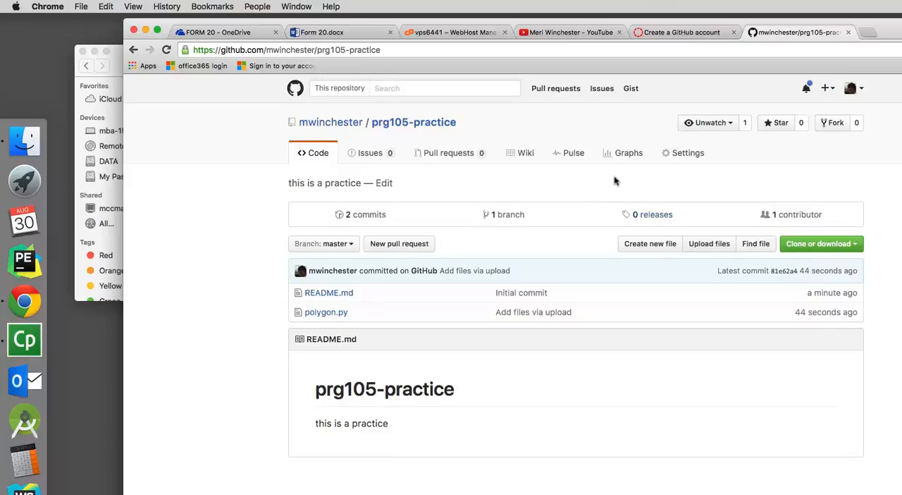
- Open the repository Settings and scroll down to the Danger Zone
left_click(682, 152)
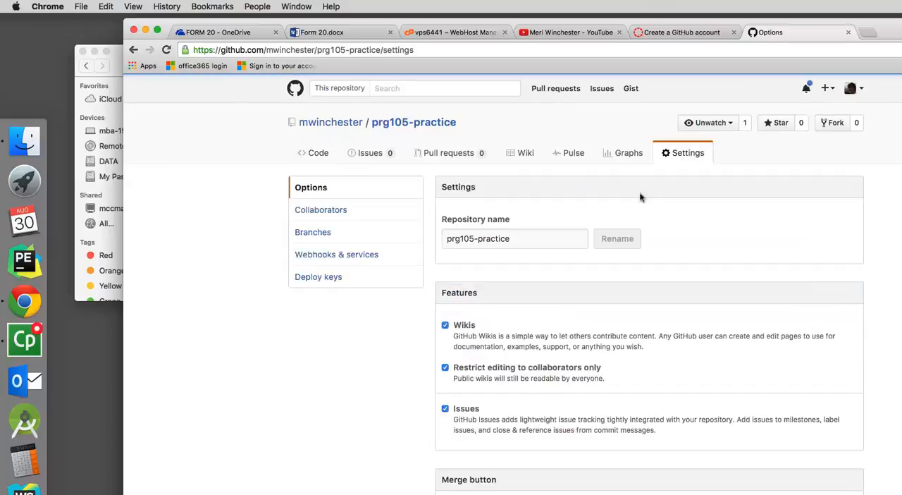
scroll("down", 3)
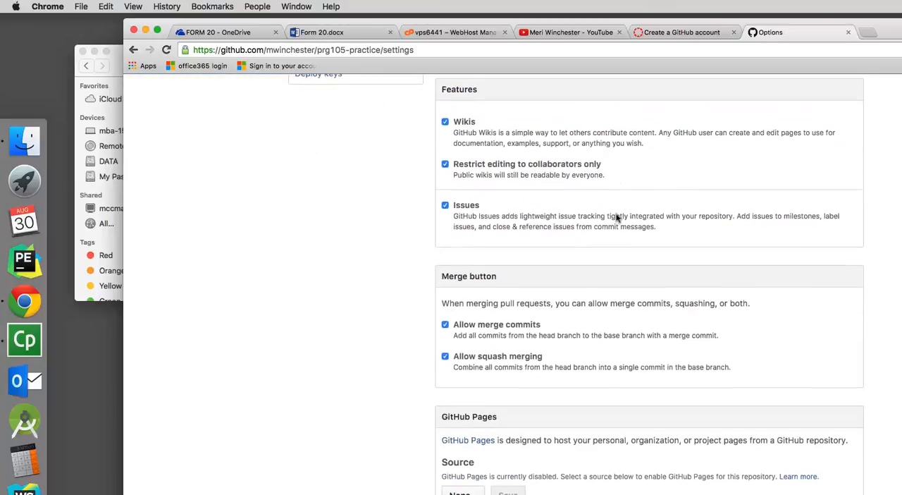
scroll("down", 3)
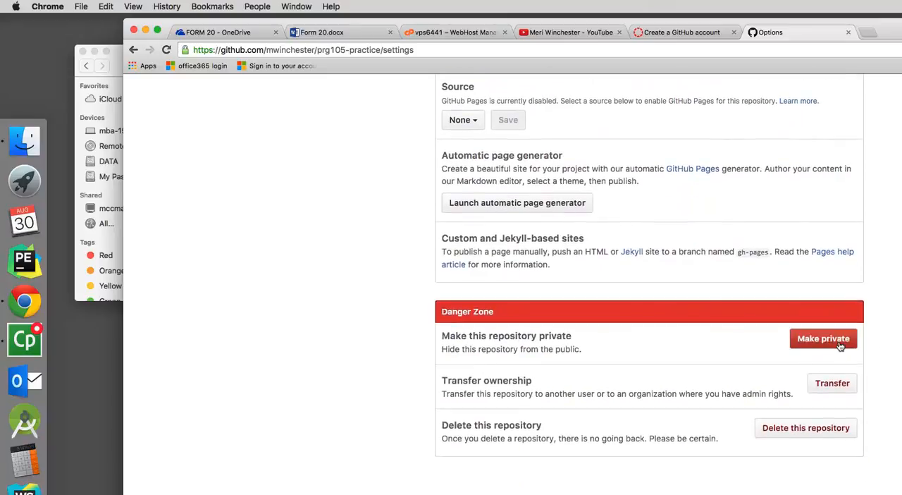
- Make prg105-practice private, confirming by typing the repository name
left_click(823, 338)
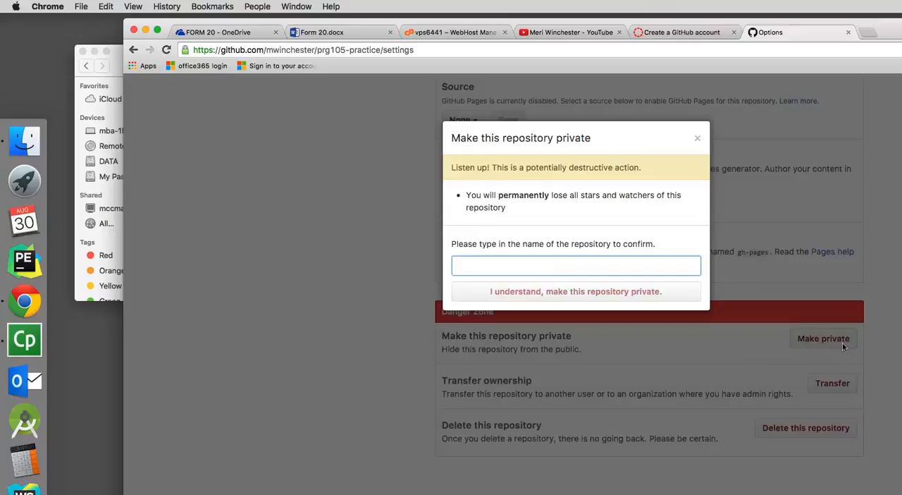
type("prg")
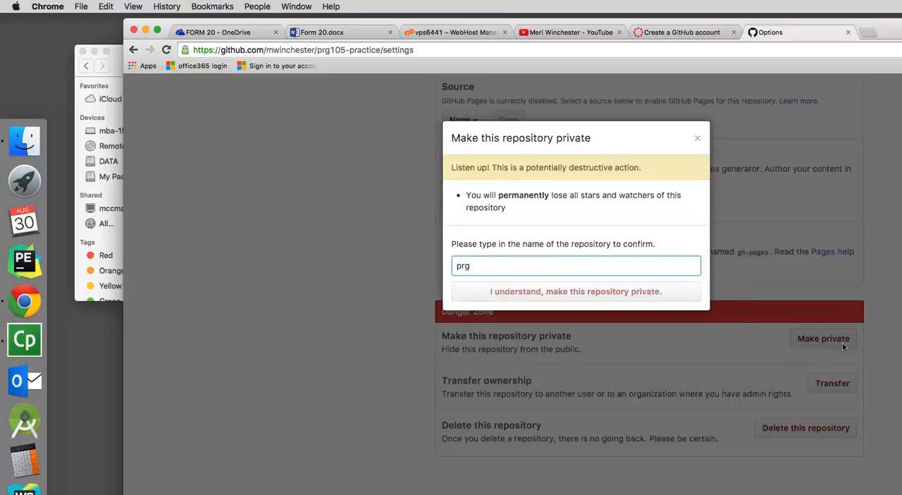
type("105-prac")
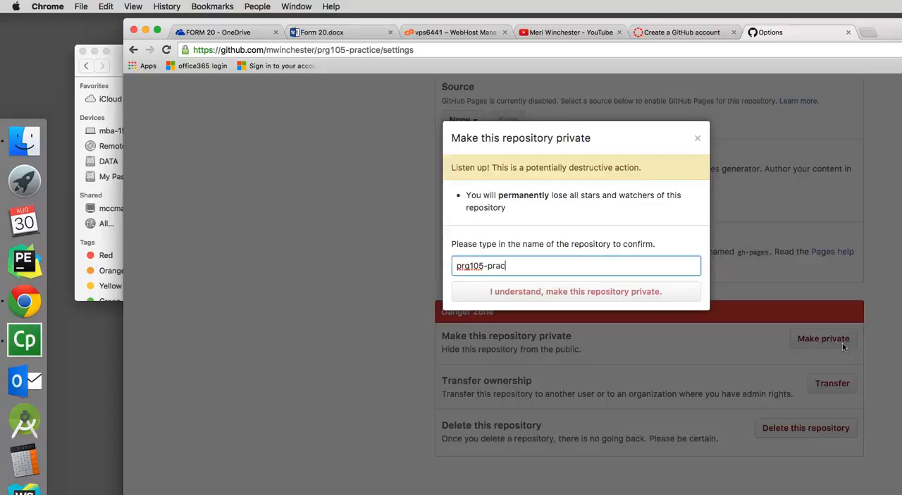
type("tice")
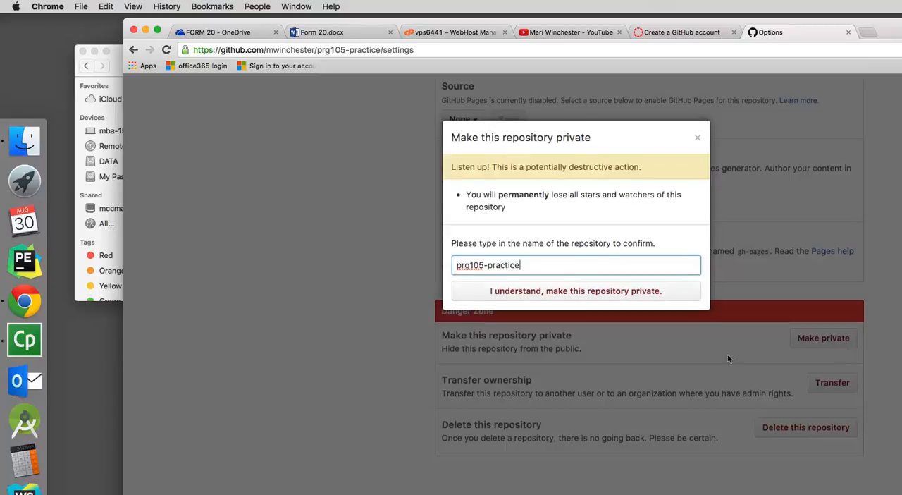
left_click(576, 291)
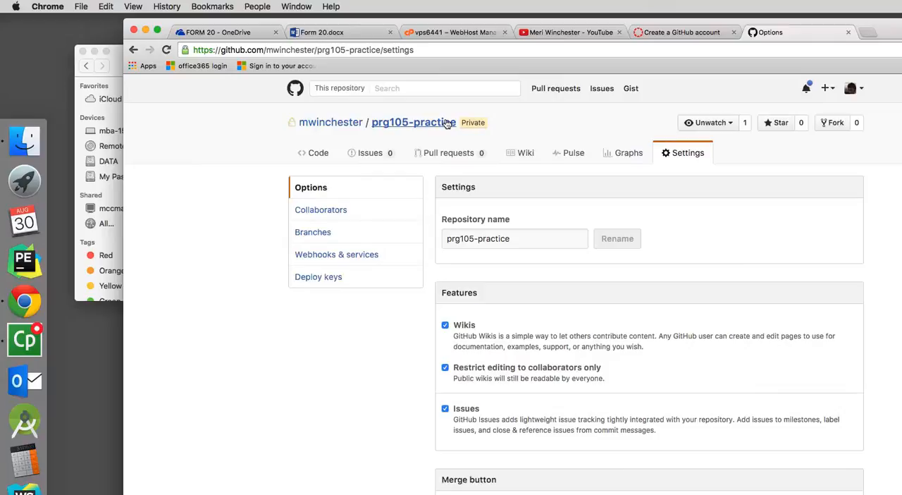
left_click(318, 152)
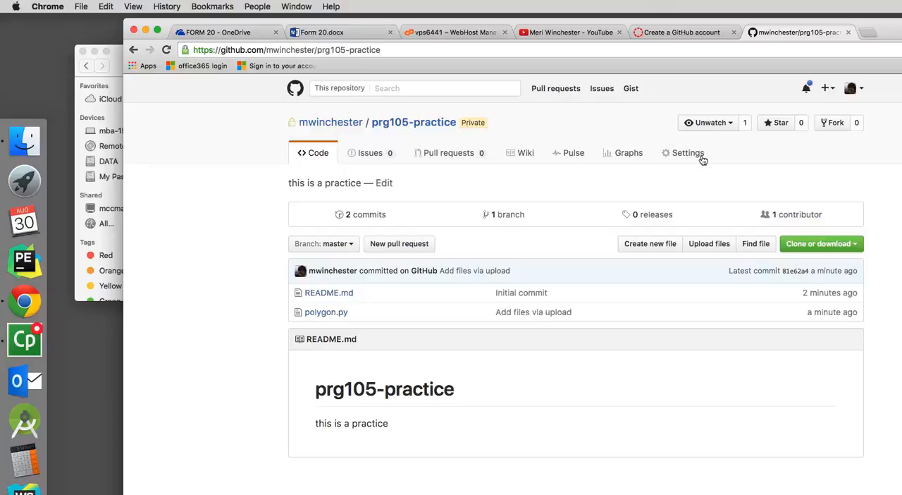
left_click(682, 152)
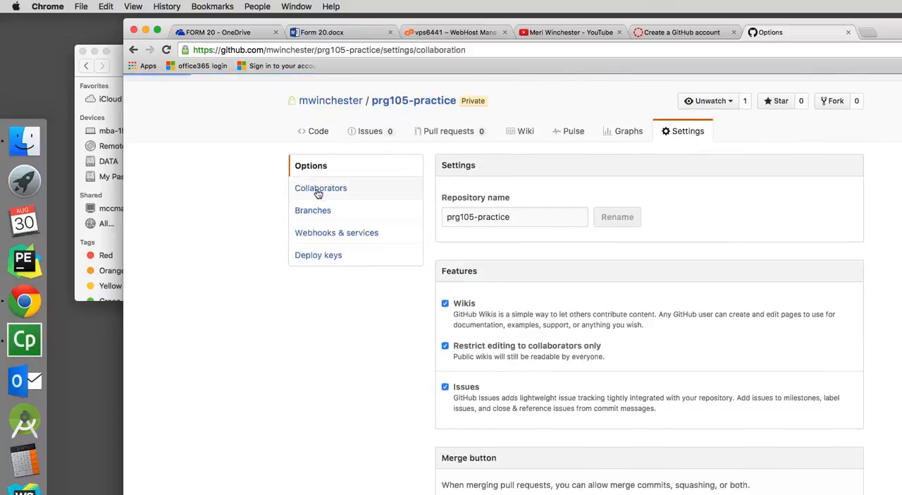
left_click(321, 188)
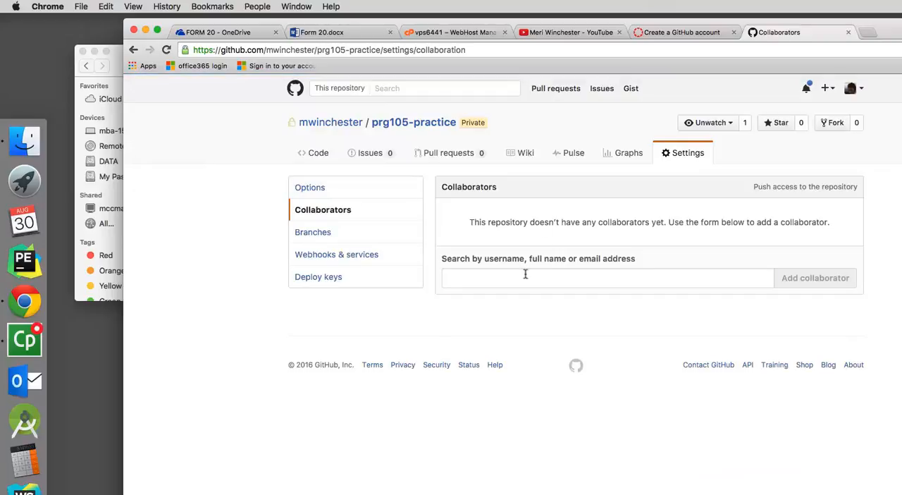
left_click(606, 277)
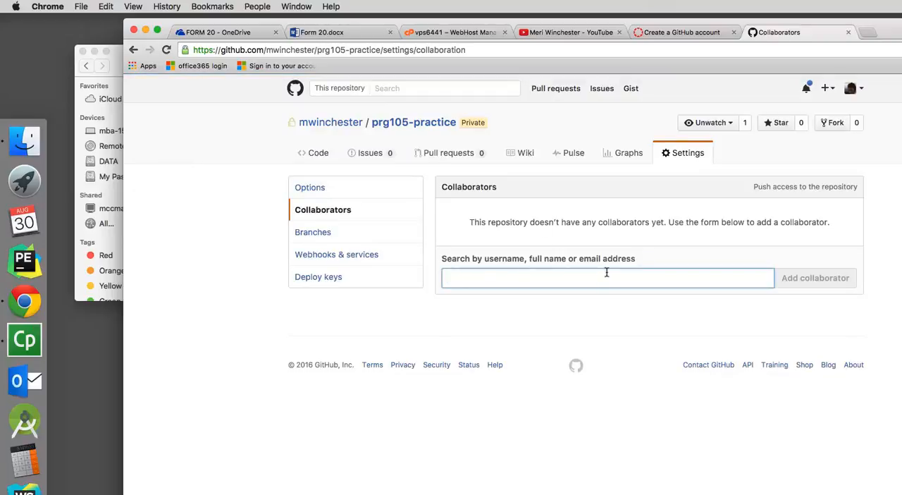
type("mwinchest")
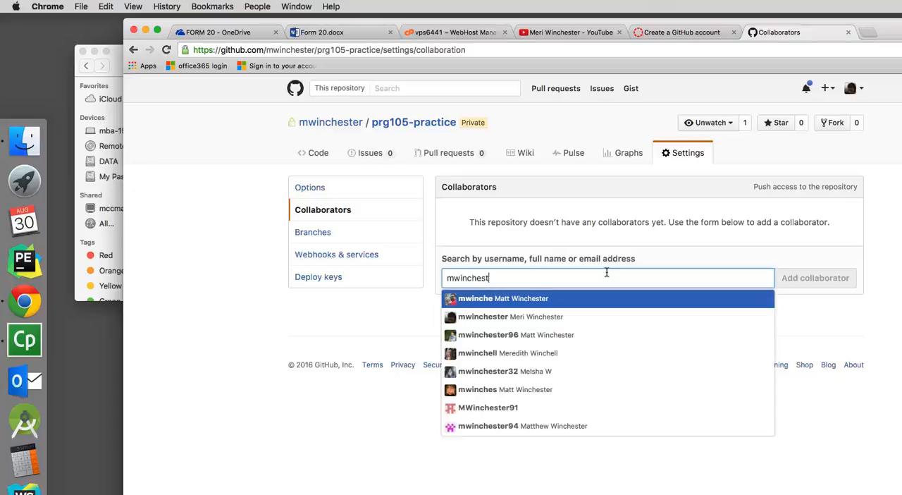
type("er")
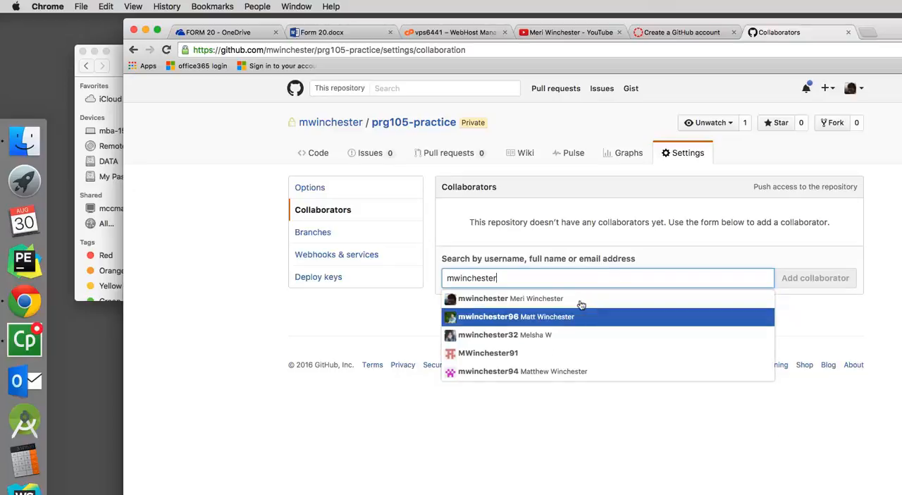
mouse_move(562, 298)
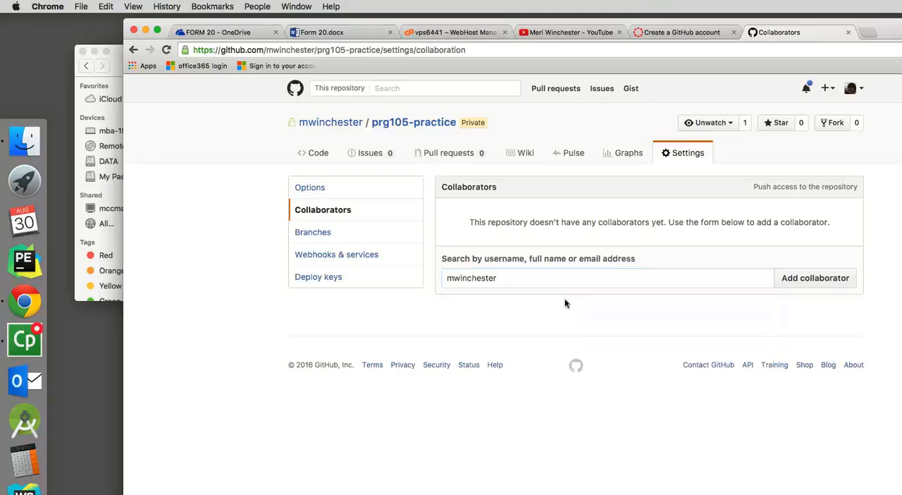
left_click(815, 277)
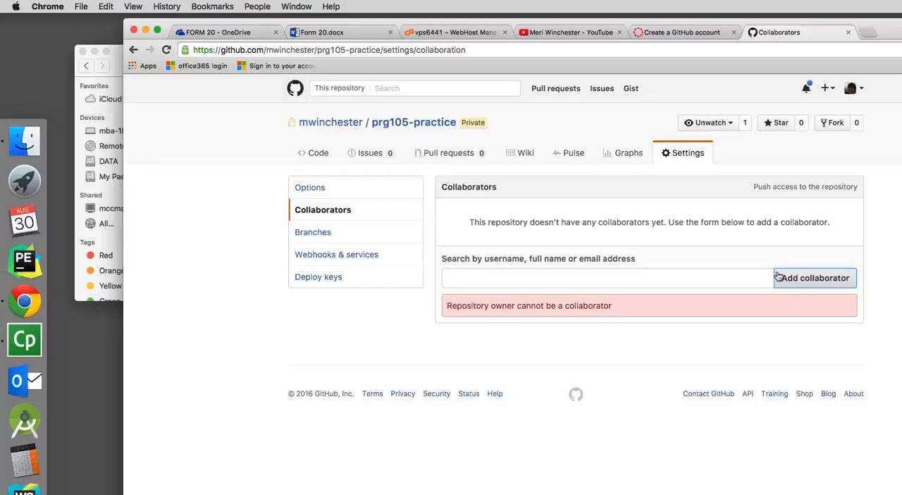
mouse_move(549, 79)
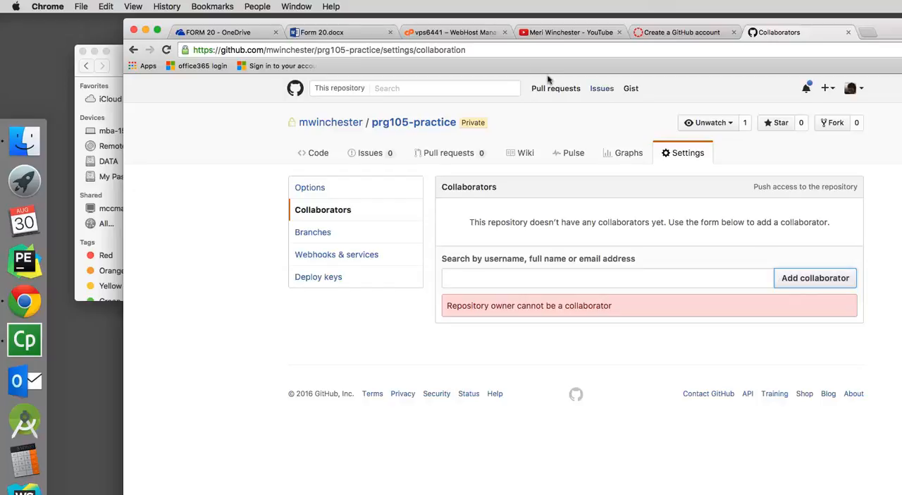
left_click(328, 49)
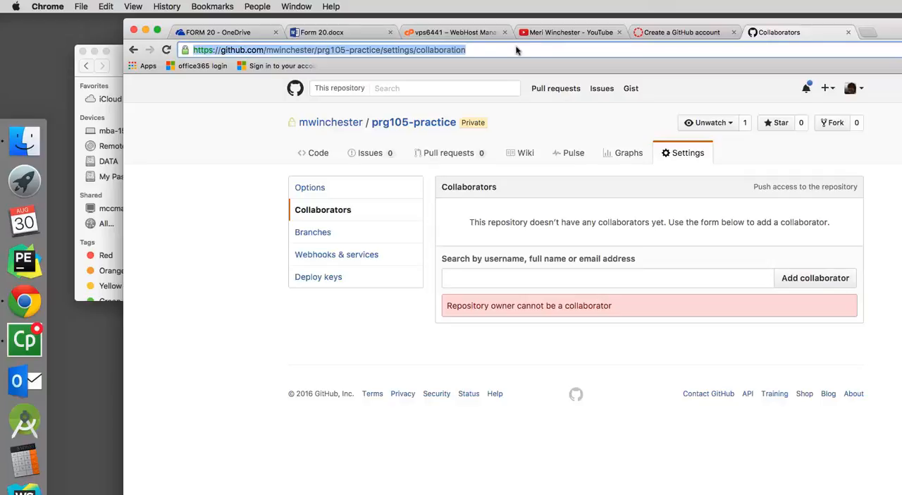